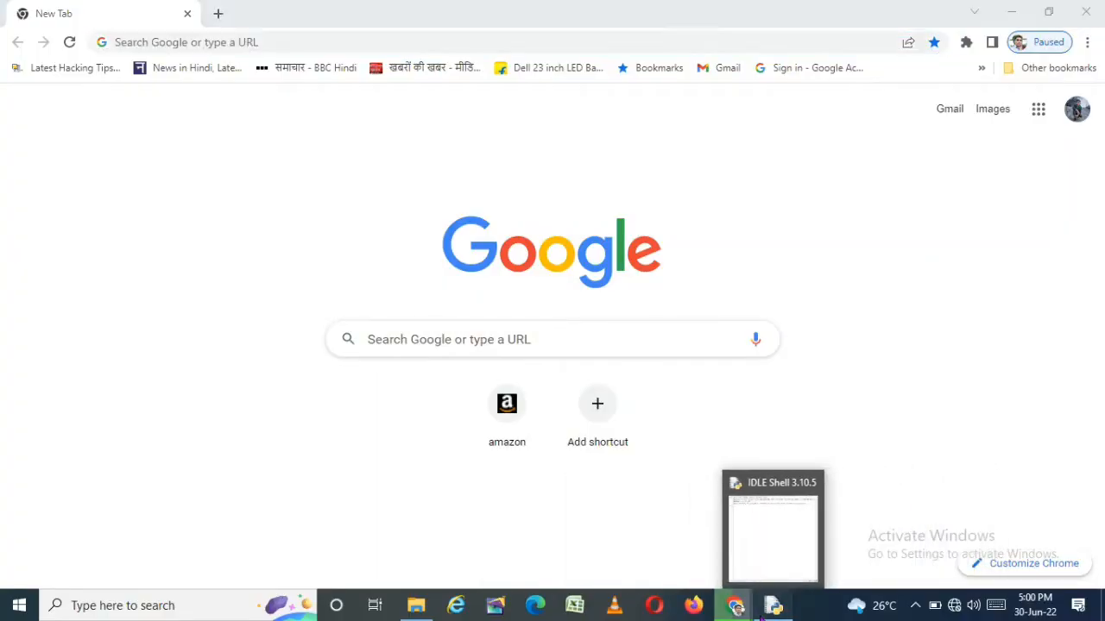
- Bring the IDLE Python 3.10.5 shell window in front of Google Chrome
click(771, 535)
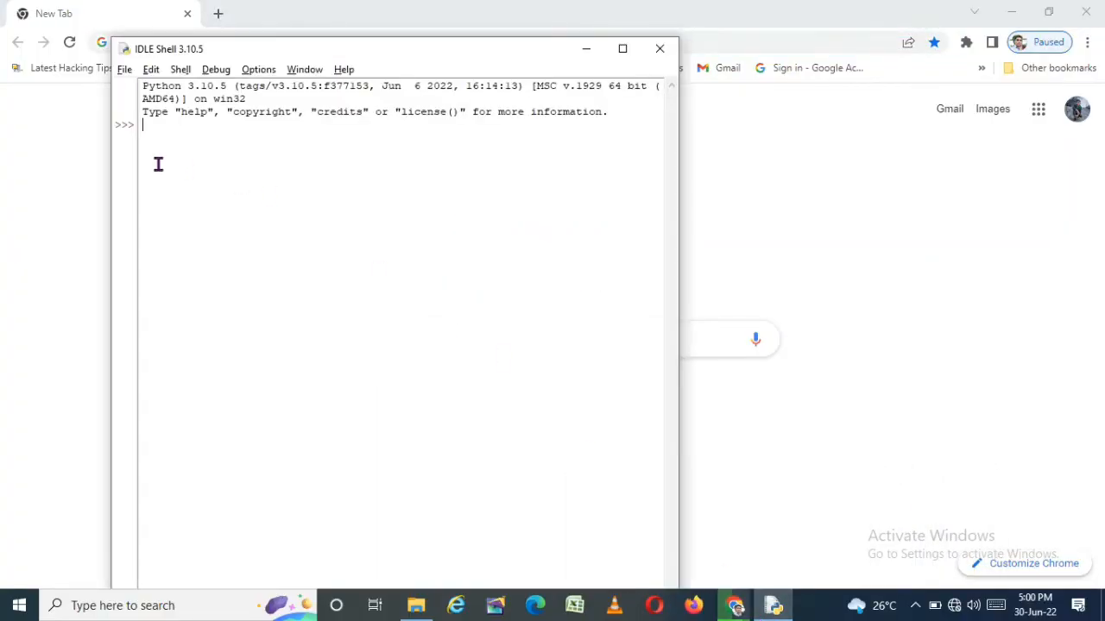
- Open Ludo.py from Free Python Project > New > Ludo Game folders in an IDLE editor
click(124, 69)
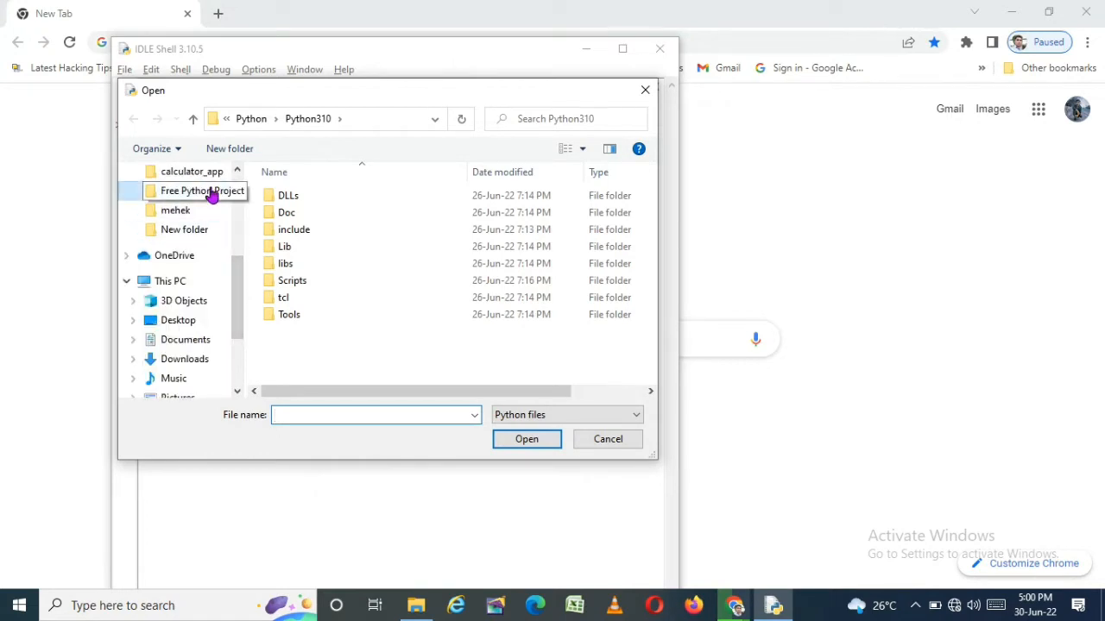
double_click(203, 189)
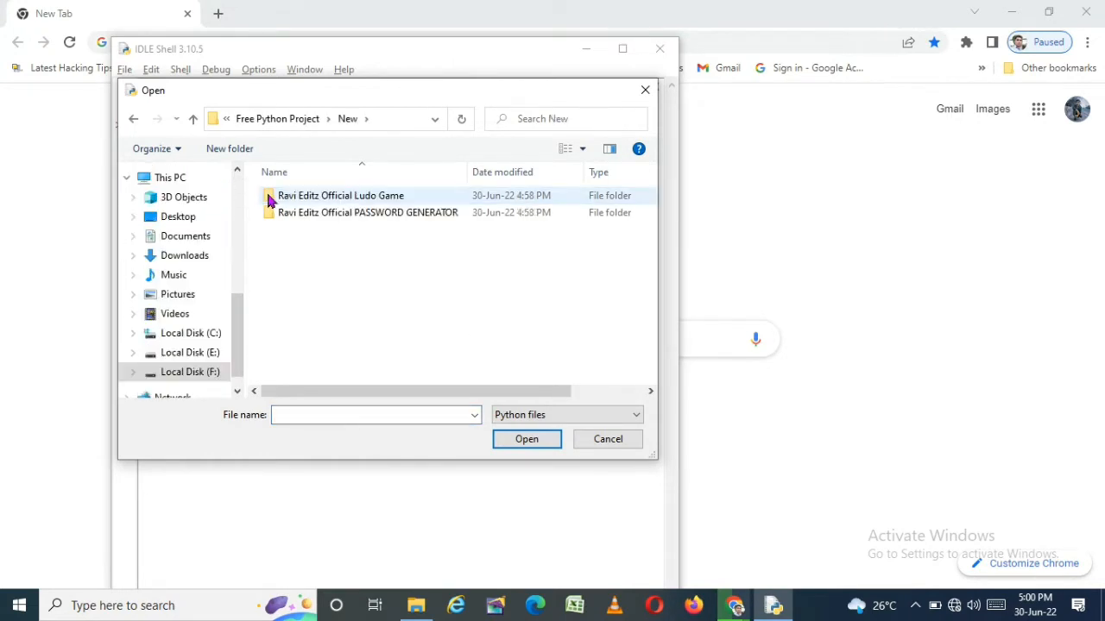
double_click(340, 195)
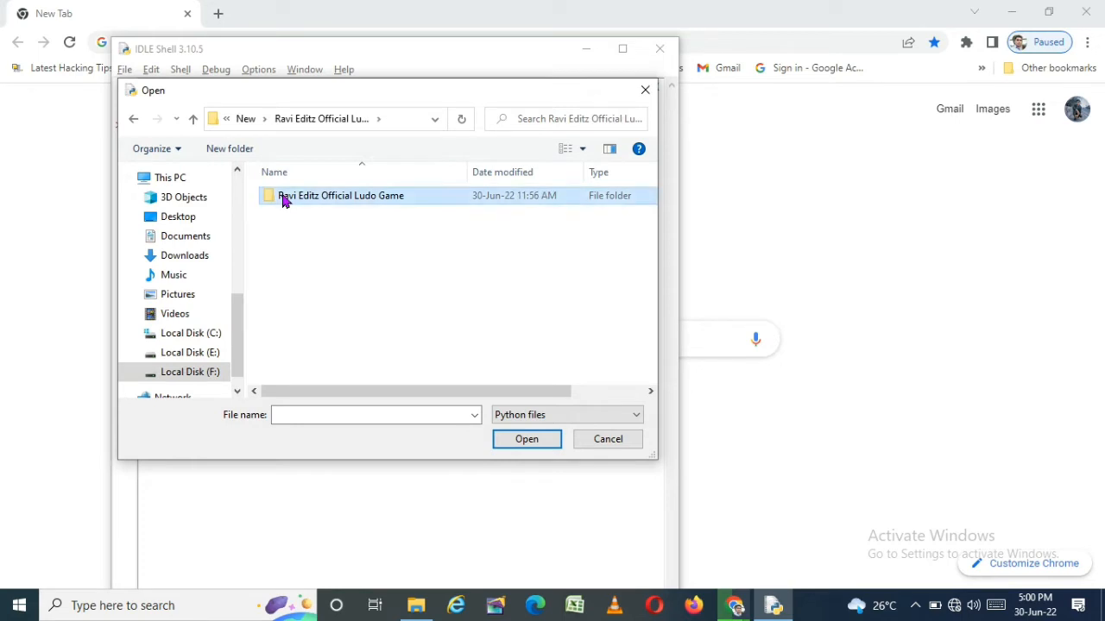
double_click(340, 195)
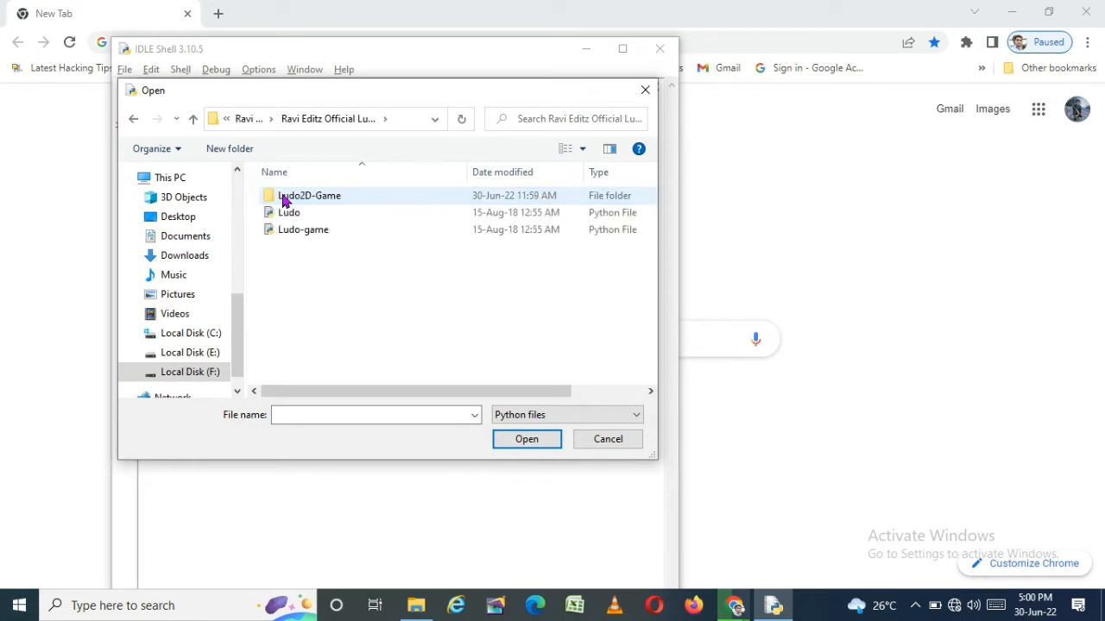
mouse_move(290, 212)
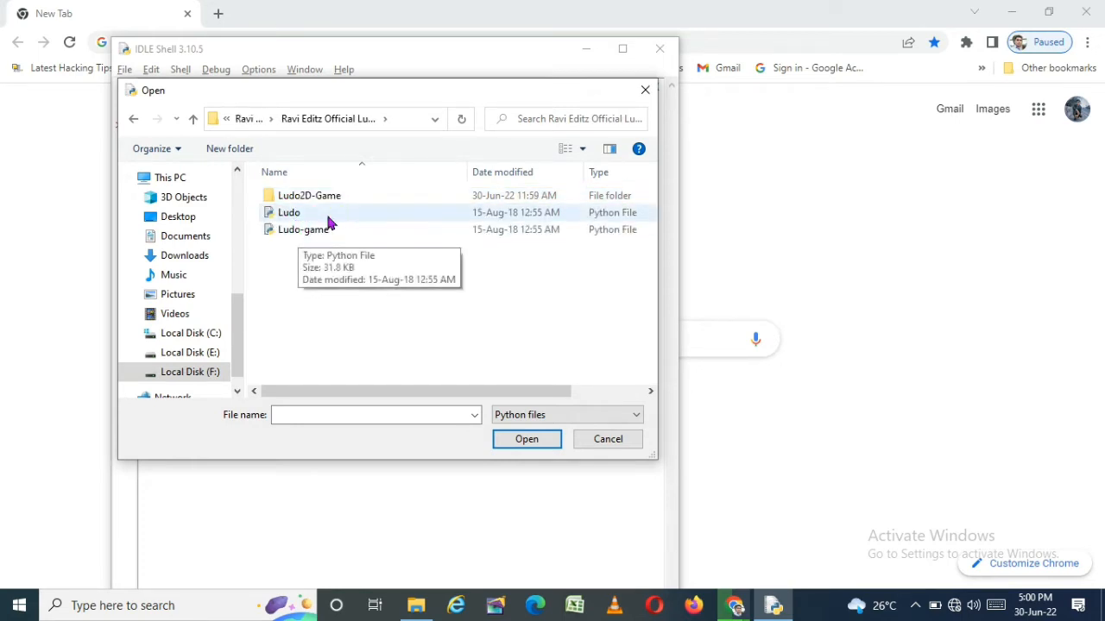
click(290, 212)
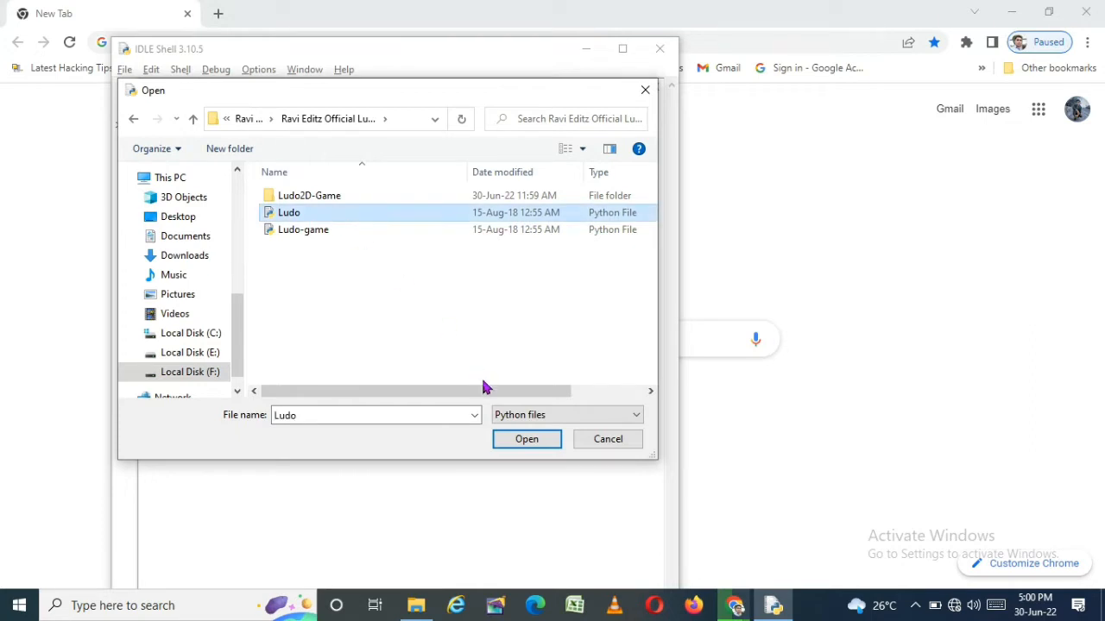
click(526, 440)
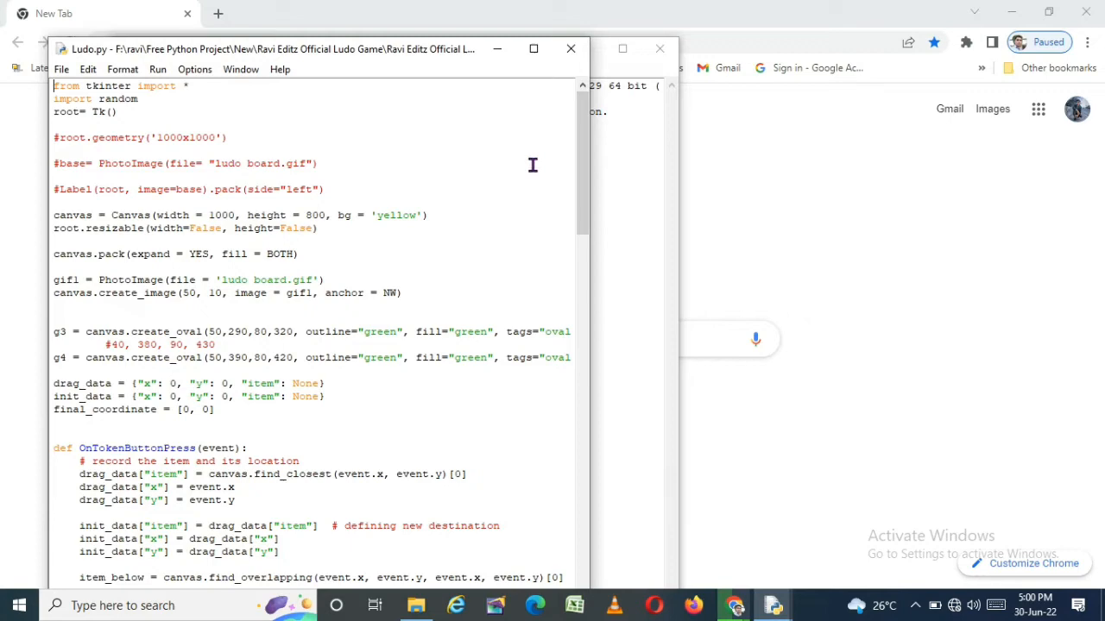
mouse_move(585, 190)
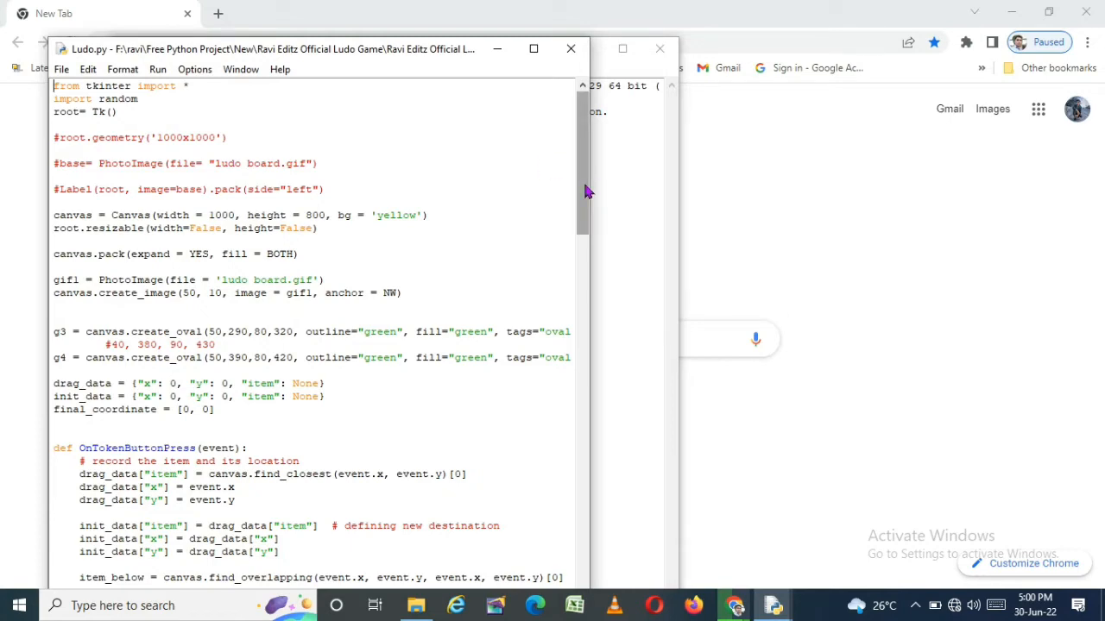
- Review the Ludo.py tkinter code, then run the game and accept its start prompt
scroll(down, 3)
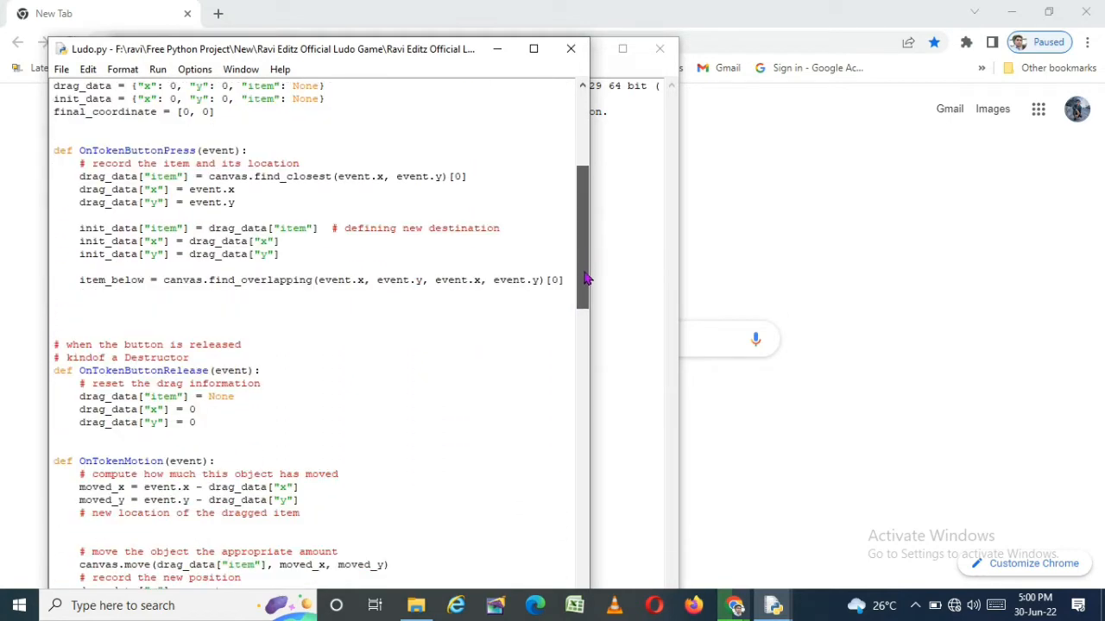
scroll(down, 3)
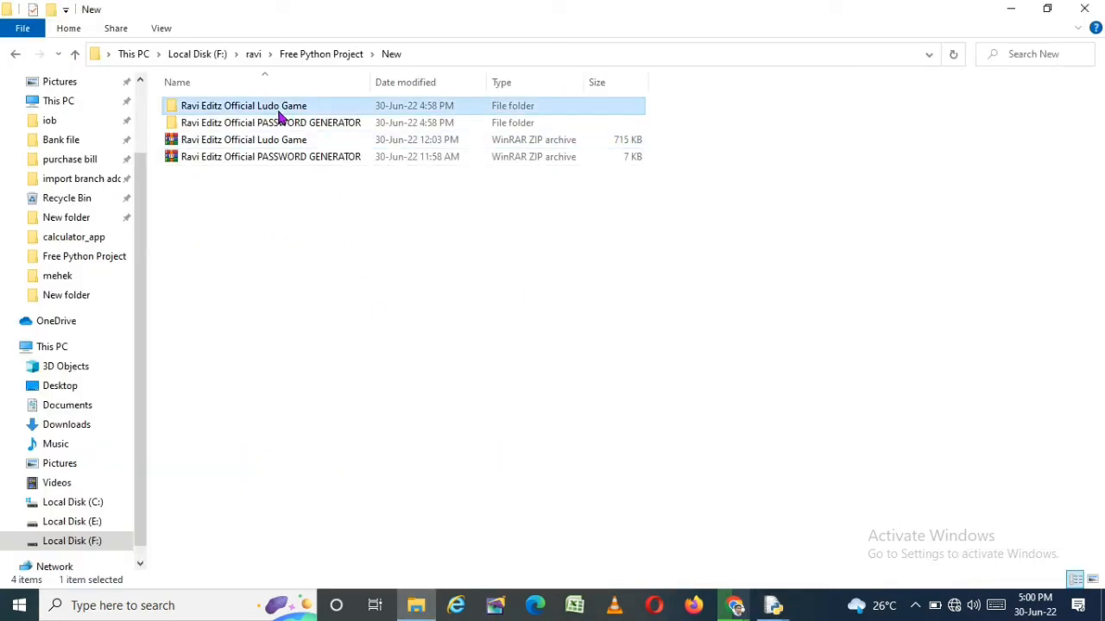
double_click(243, 105)
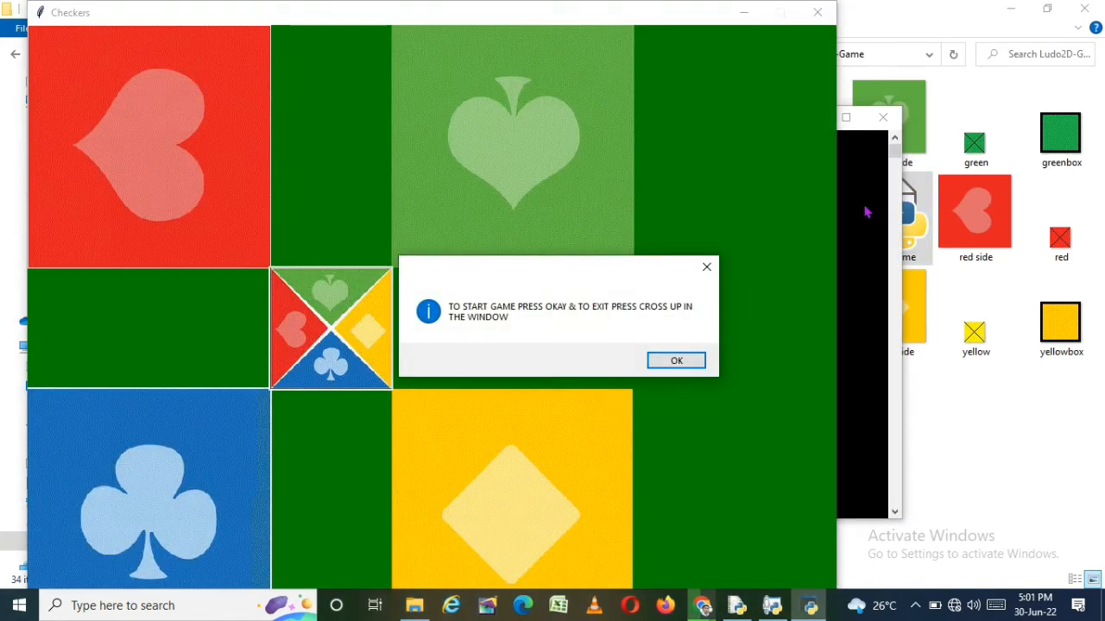
click(677, 361)
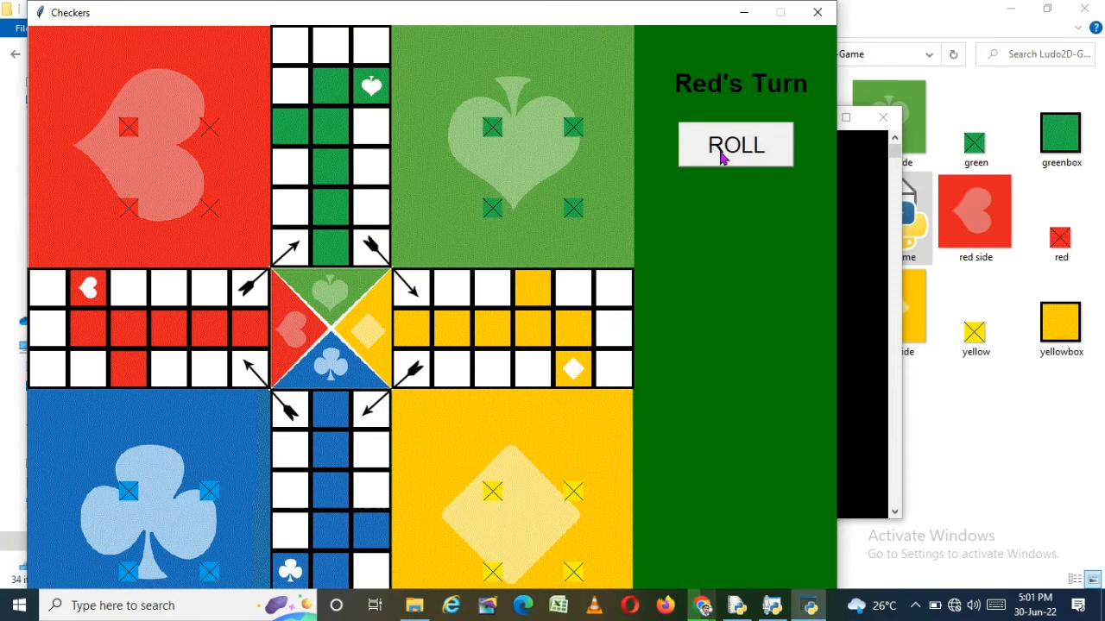
- Roll the dice through Red, Blue, Yellow and Green turns, bringing a blue token onto the board
click(735, 145)
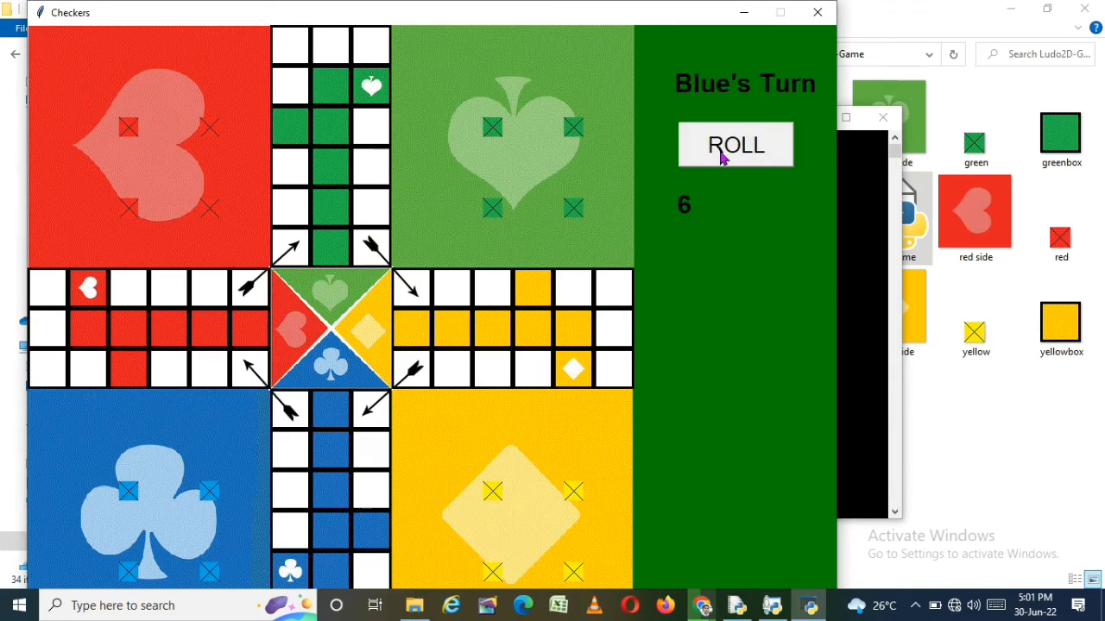
click(735, 144)
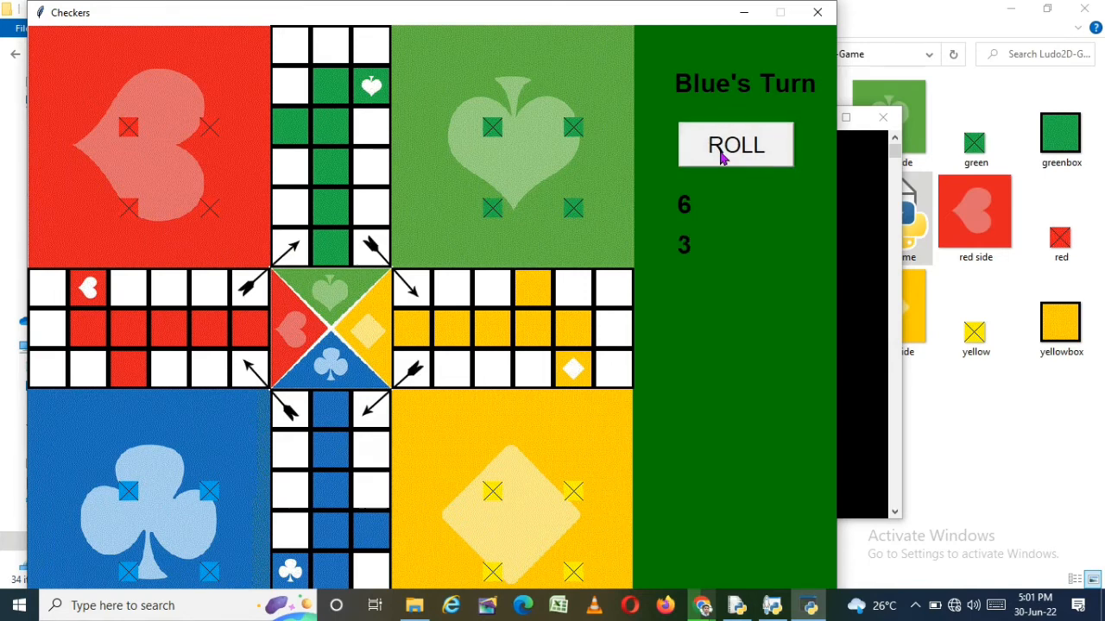
mouse_move(497, 131)
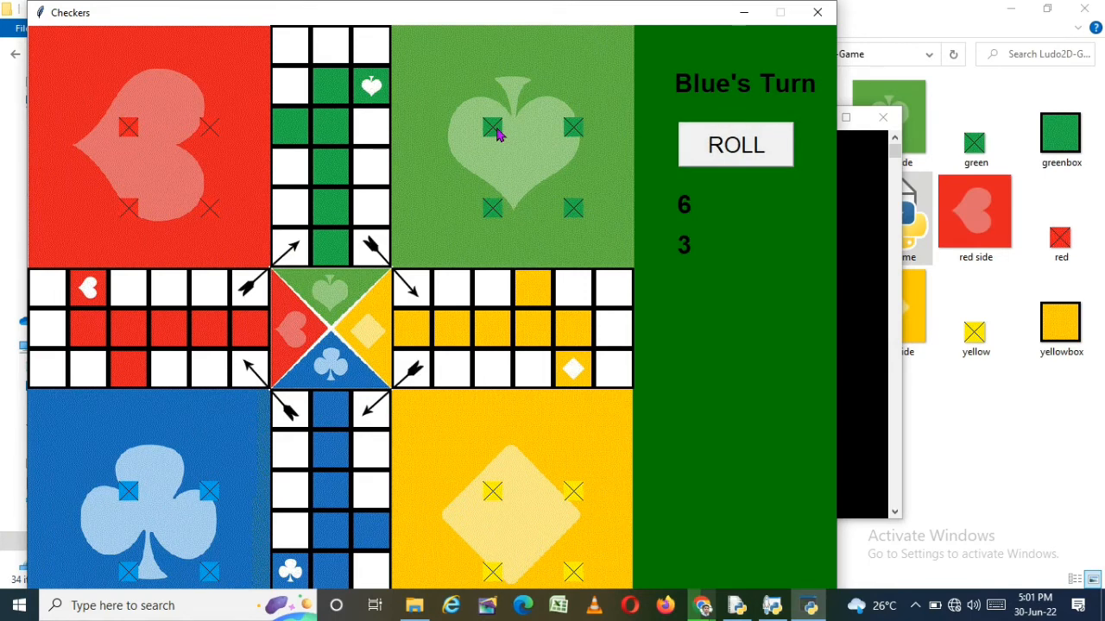
mouse_move(497, 217)
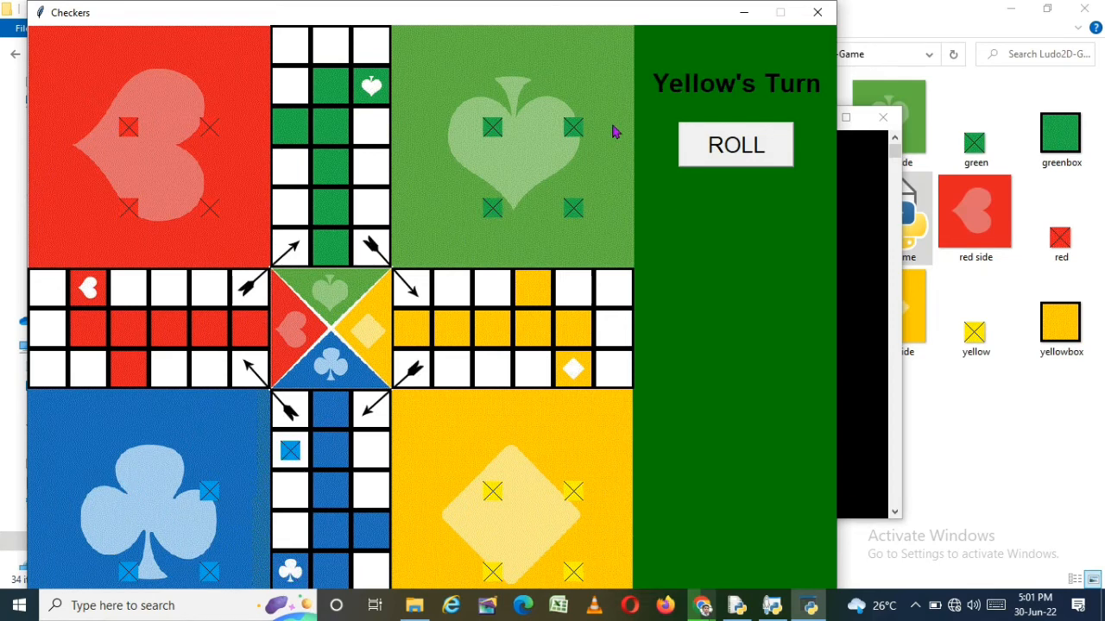
click(735, 145)
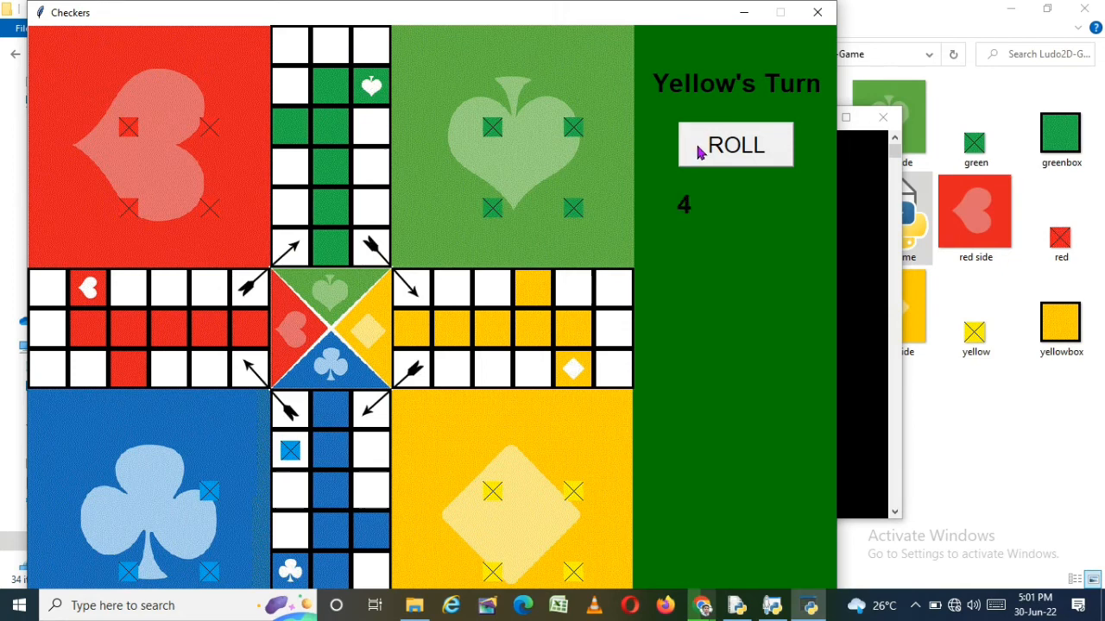
click(735, 145)
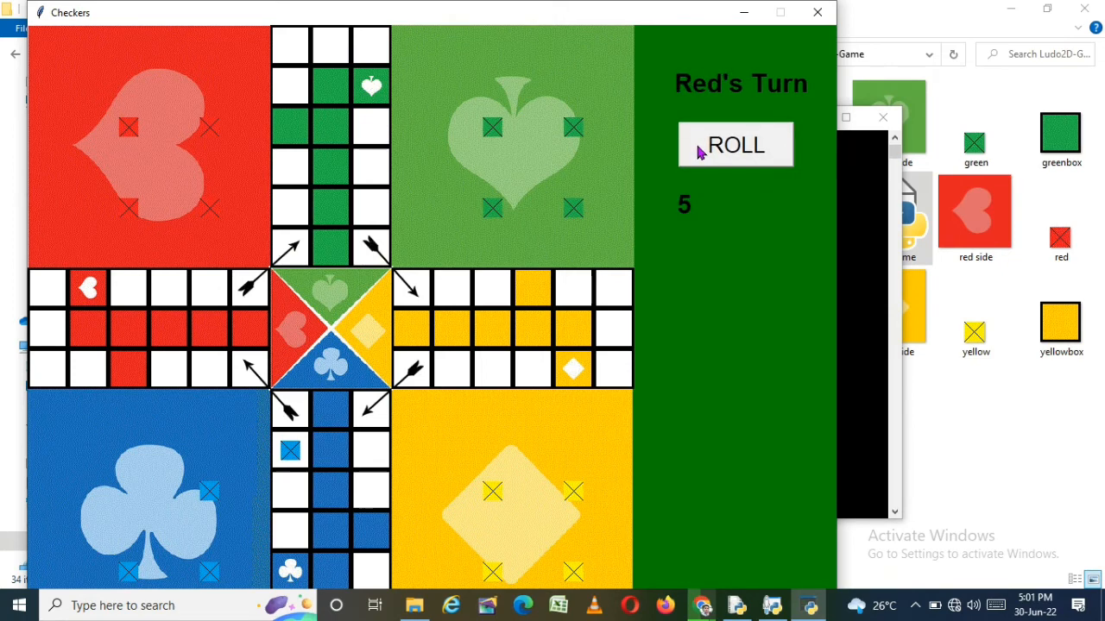
click(736, 145)
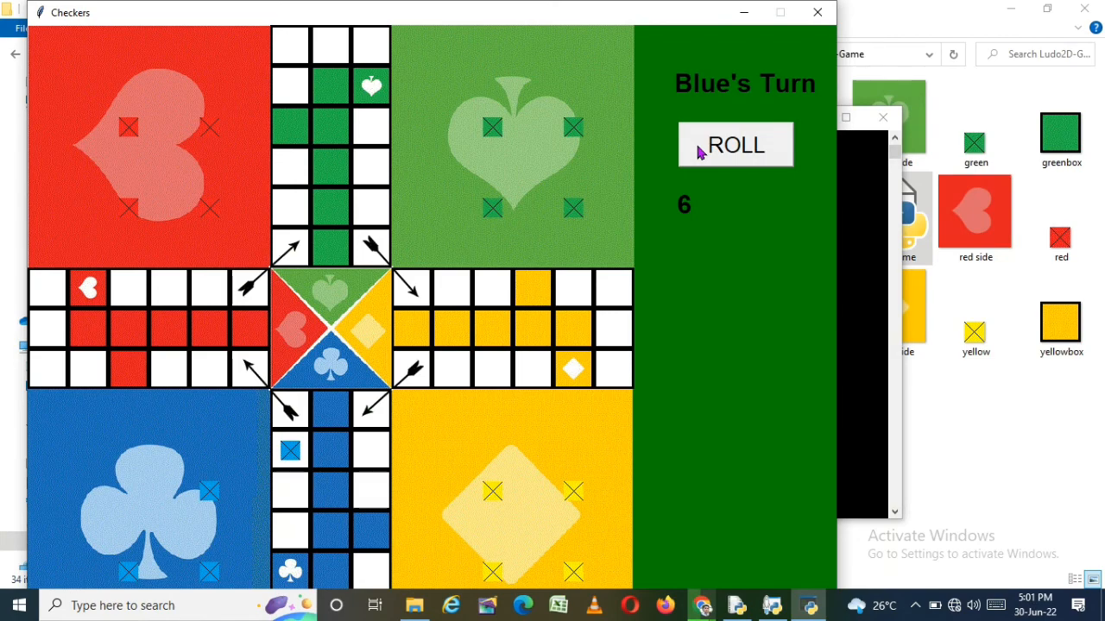
click(735, 145)
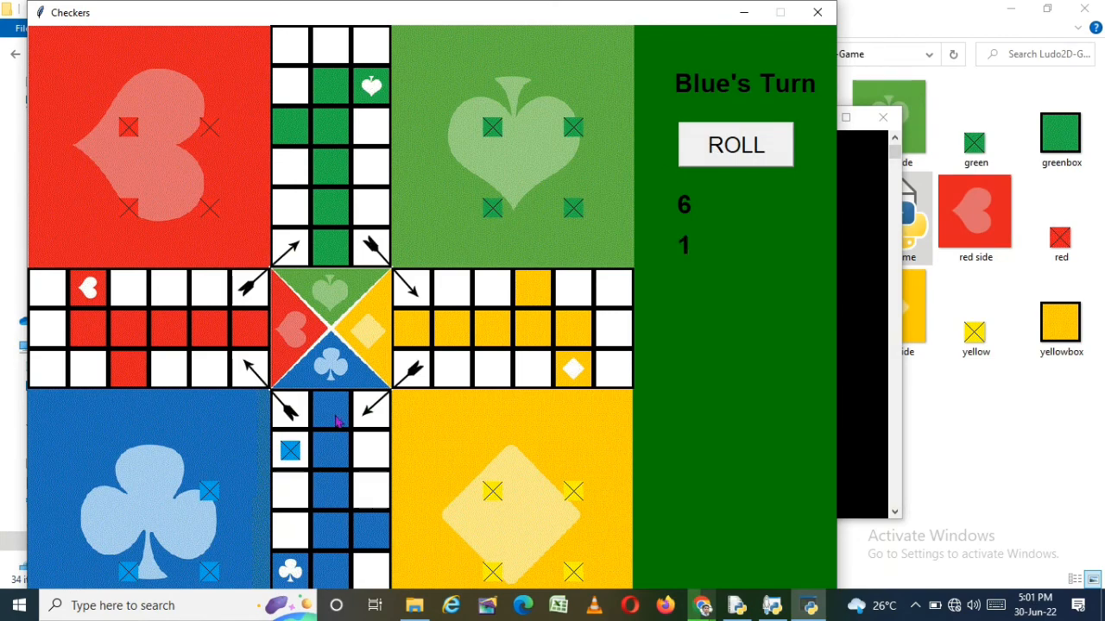